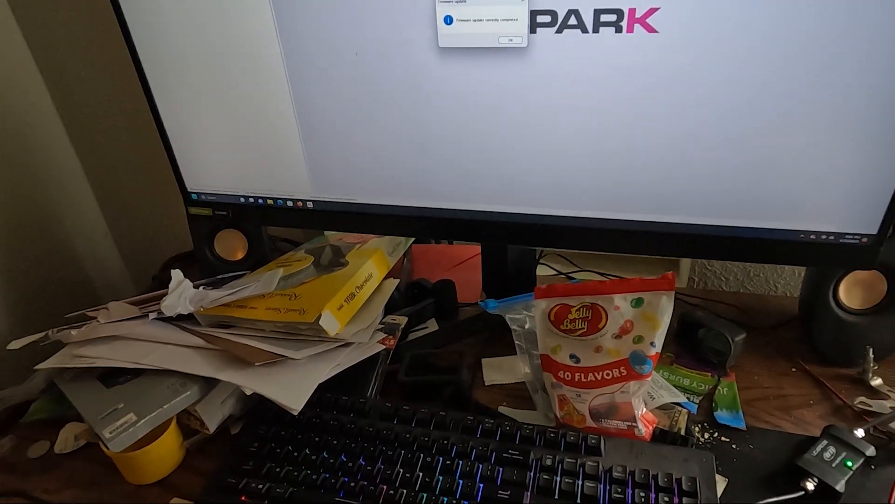
Dismiss the 'Firmware update correctly completed' message in AIM SPARK with OK
click(510, 40)
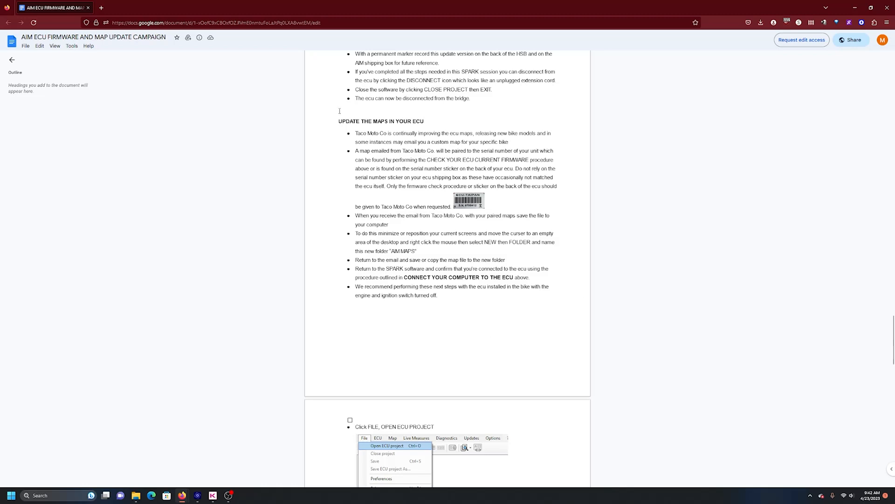
mouse_move(324, 144)
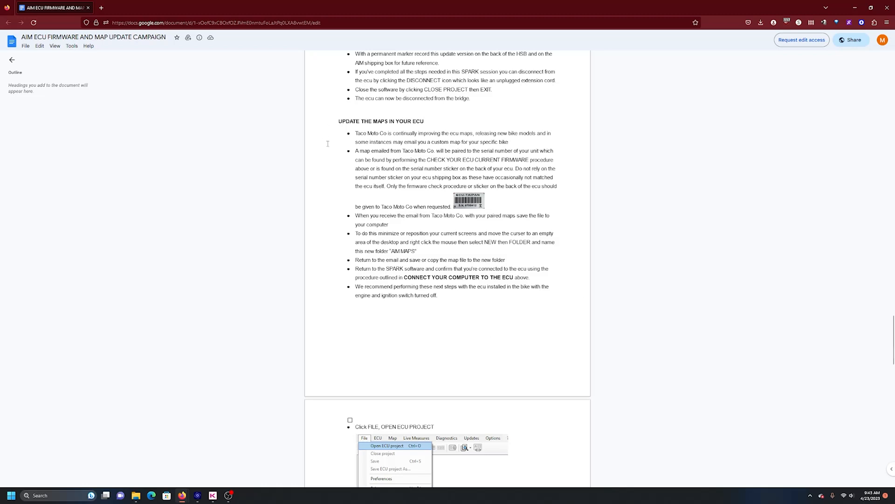
mouse_move(495, 208)
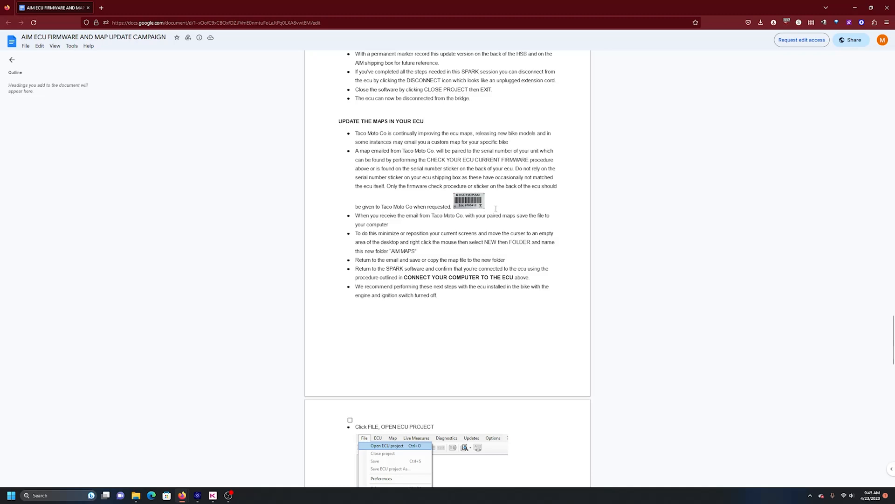
mouse_move(252, 262)
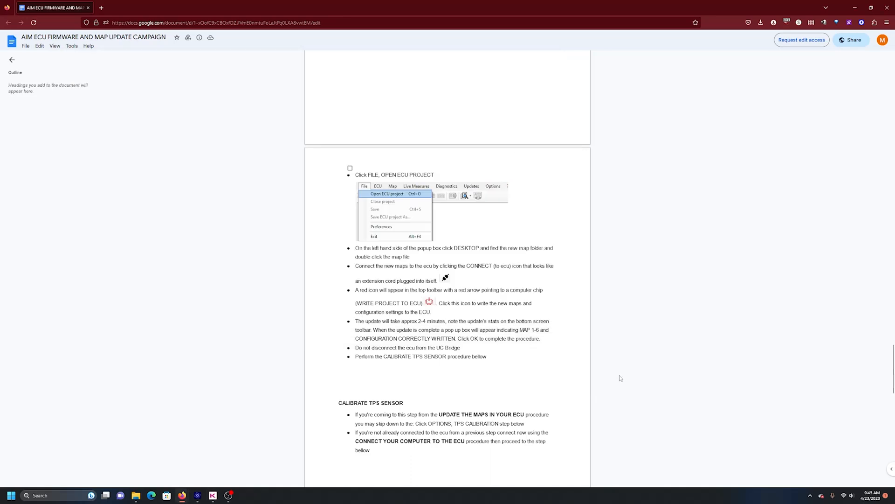
mouse_move(334, 313)
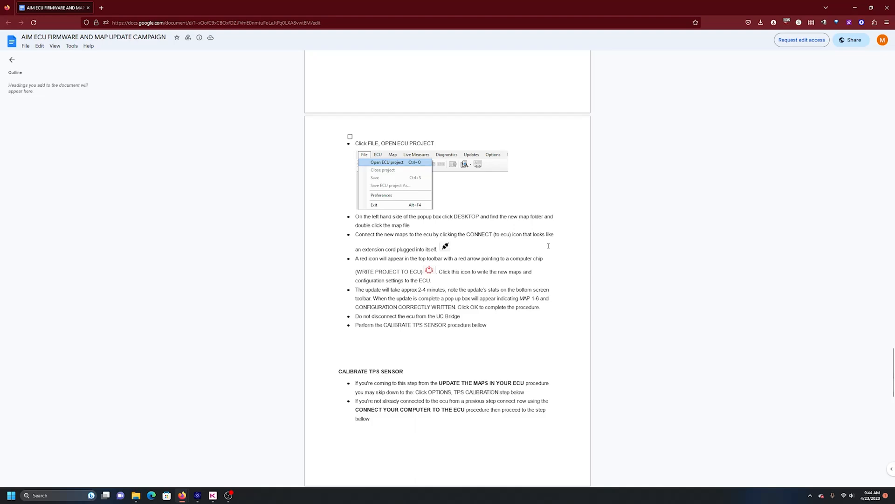
Scroll the guide to the Open ECU Project map-writing steps and the CALIBRATE TPS SENSOR introduction
scroll(down, 3)
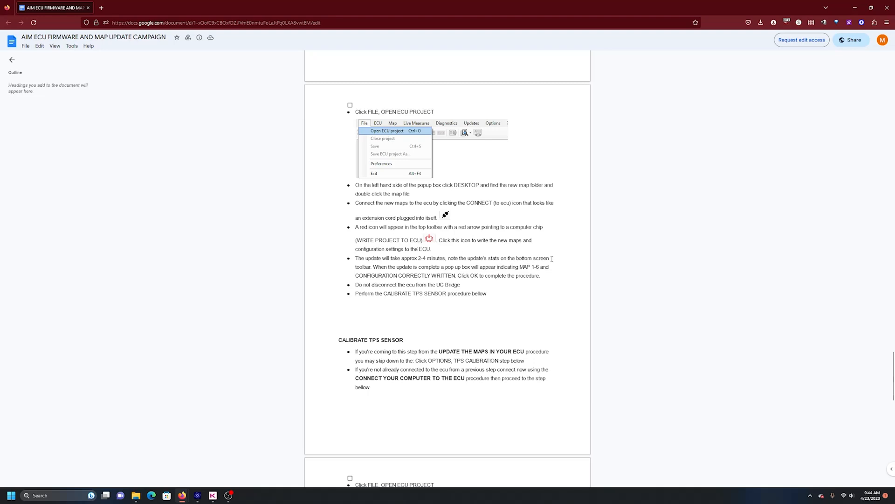
scroll(down, 3)
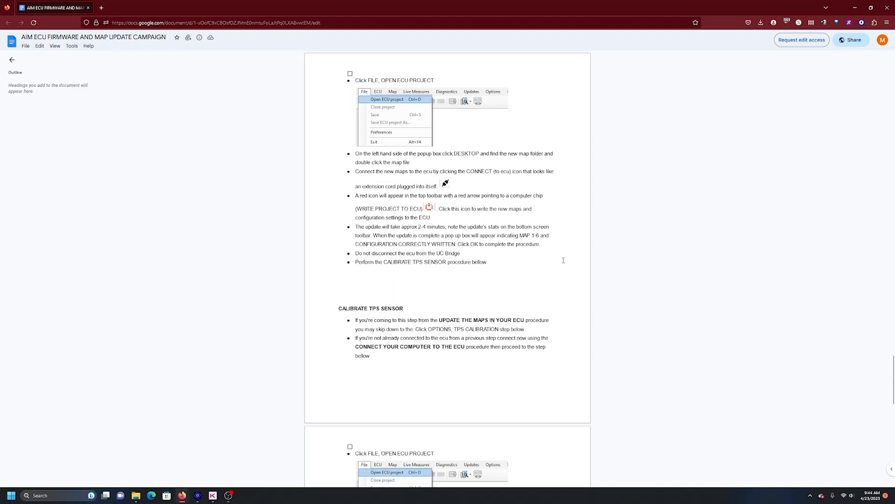
Scroll further through the TPS calibration steps up to writing to the ECU and finishing
scroll(down, 3)
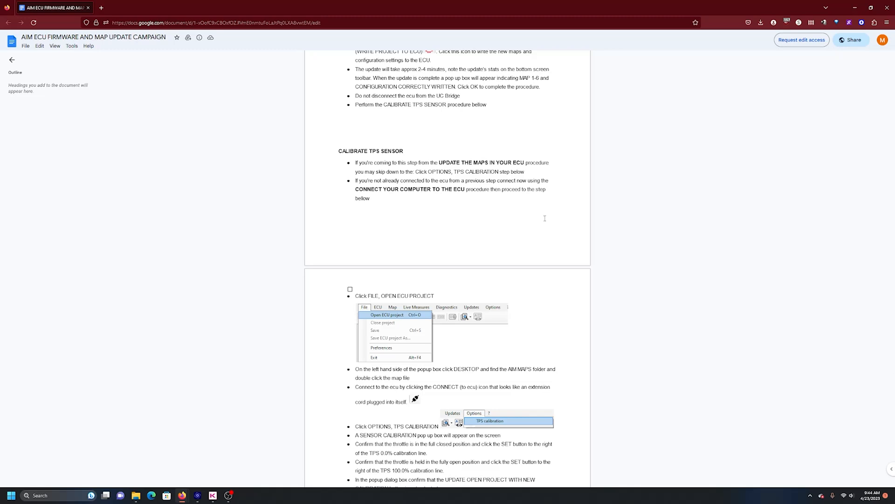
mouse_move(539, 259)
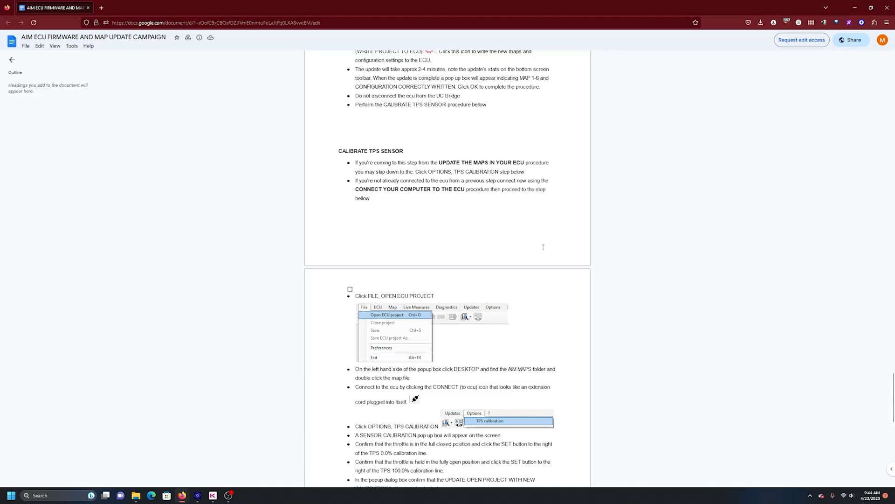
mouse_move(554, 199)
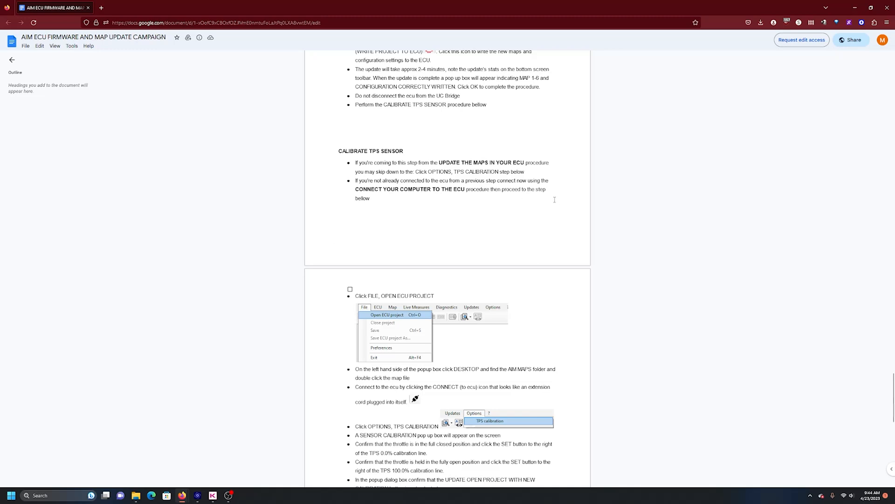
mouse_move(547, 197)
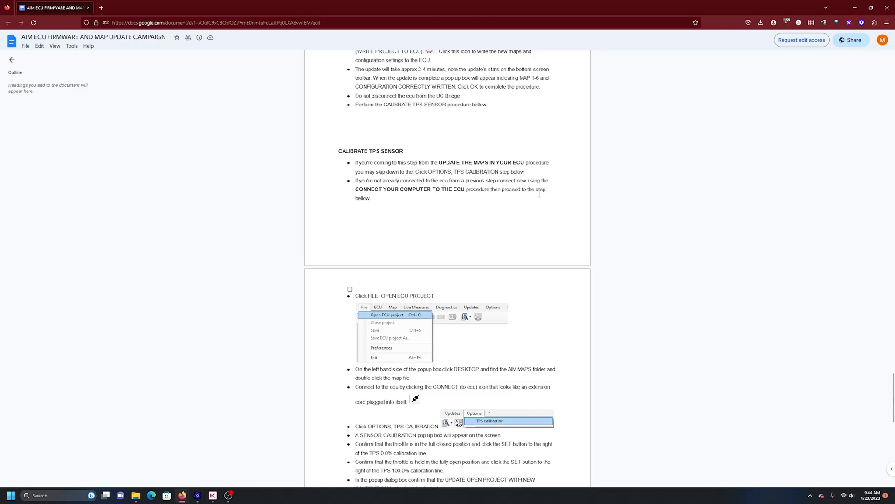
scroll(down, 3)
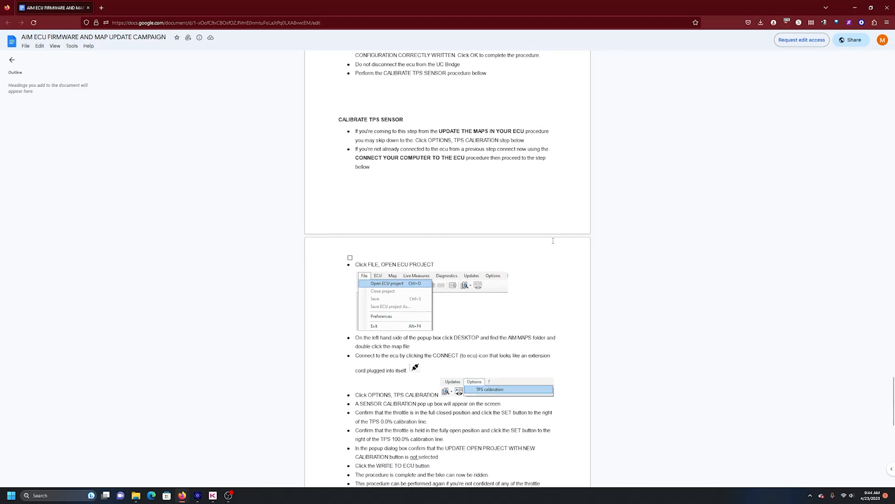